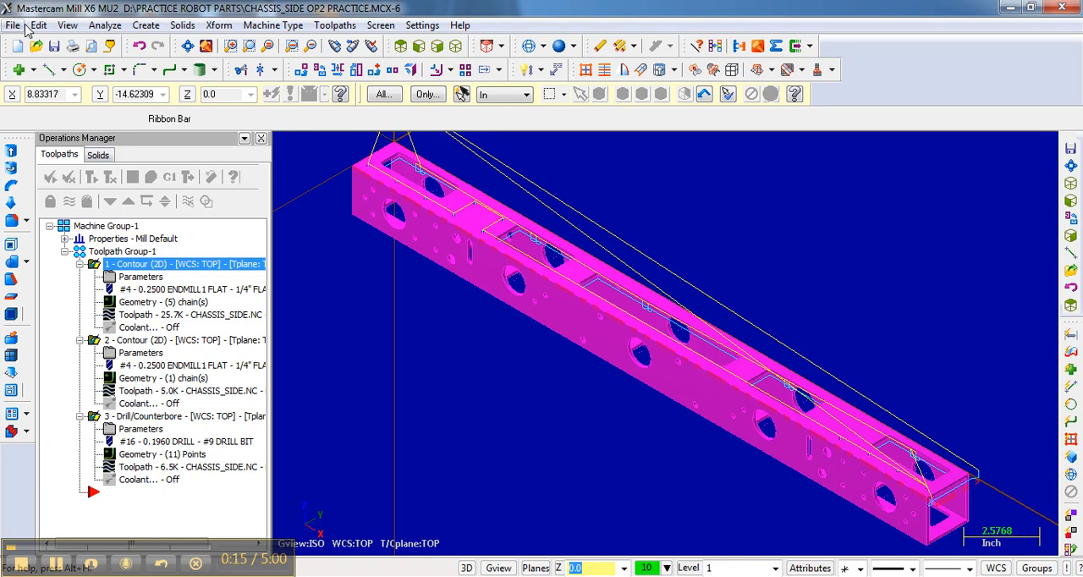
Step: Save the chassis side part as a new file named CHASSIS_SIDE OP3 PRACTICE
click(14, 24)
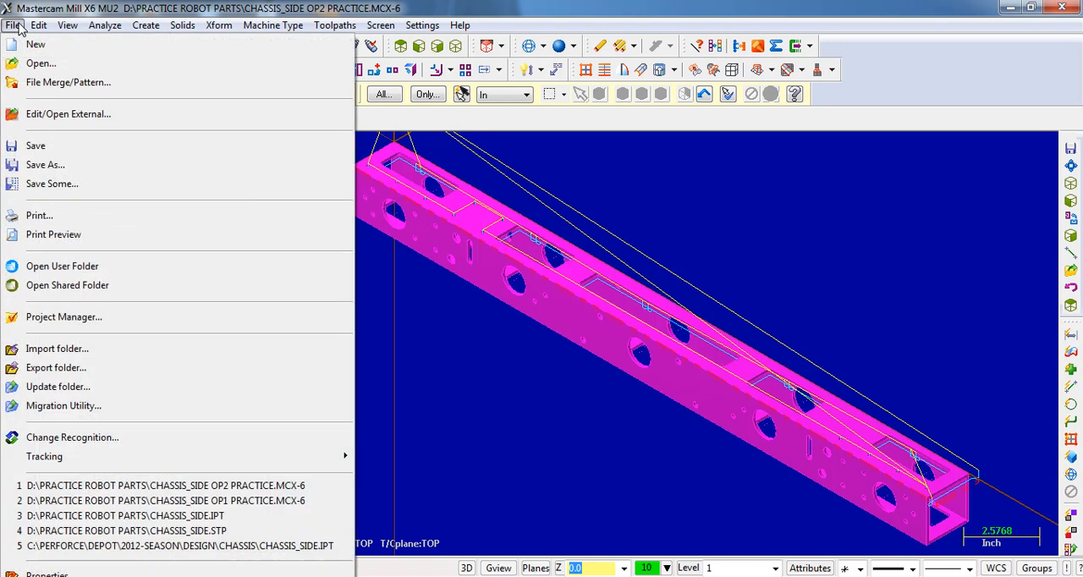
mouse_move(44, 164)
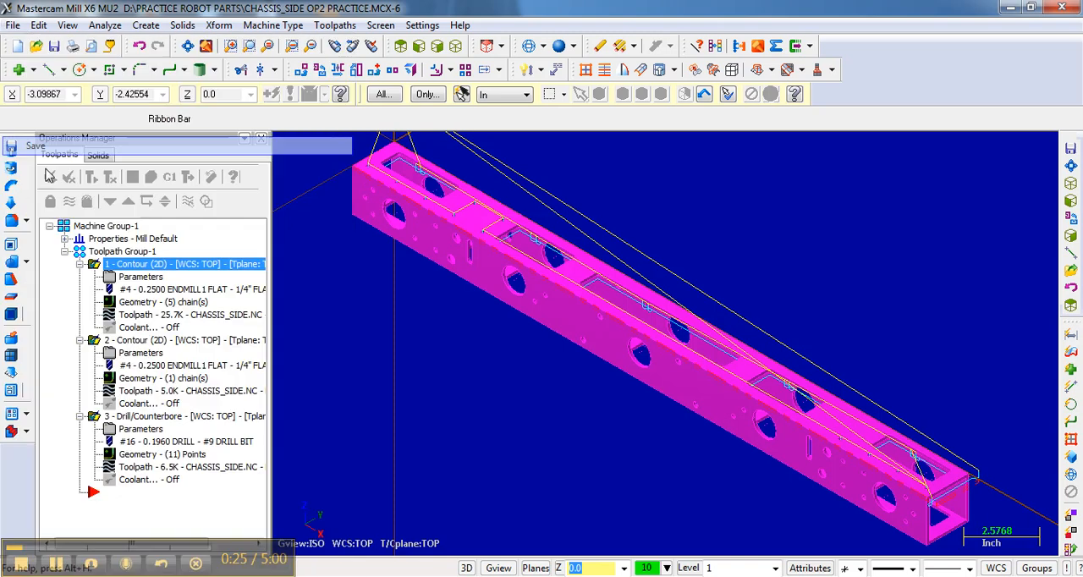
click(14, 24)
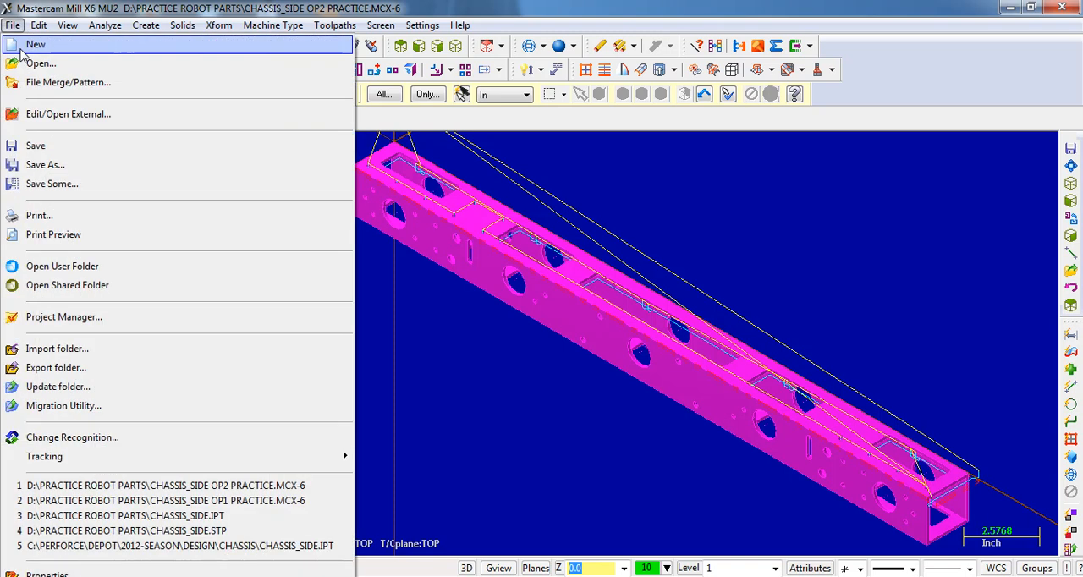
click(44, 164)
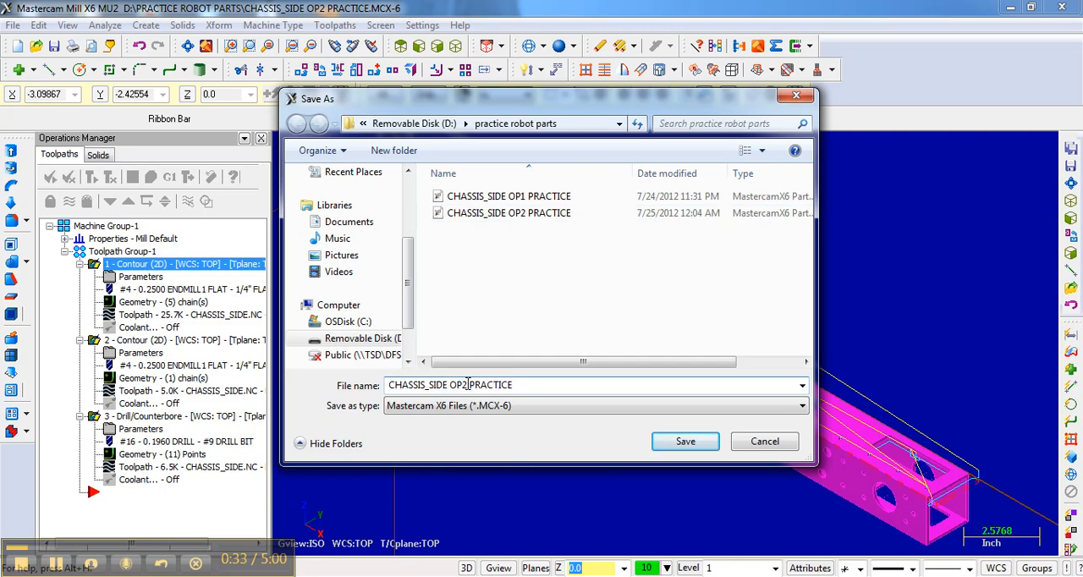
text(3)
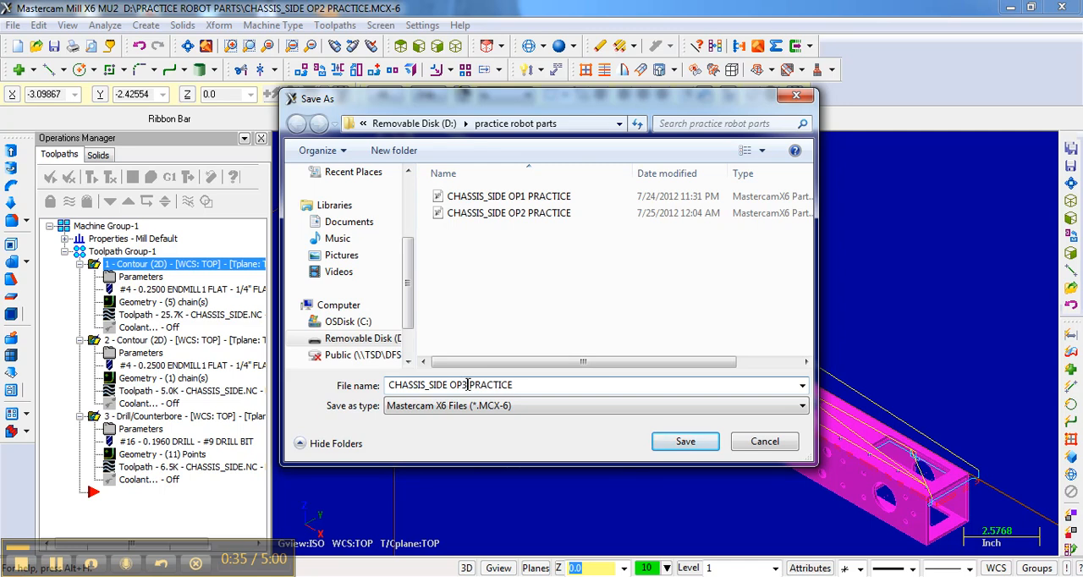
click(683, 440)
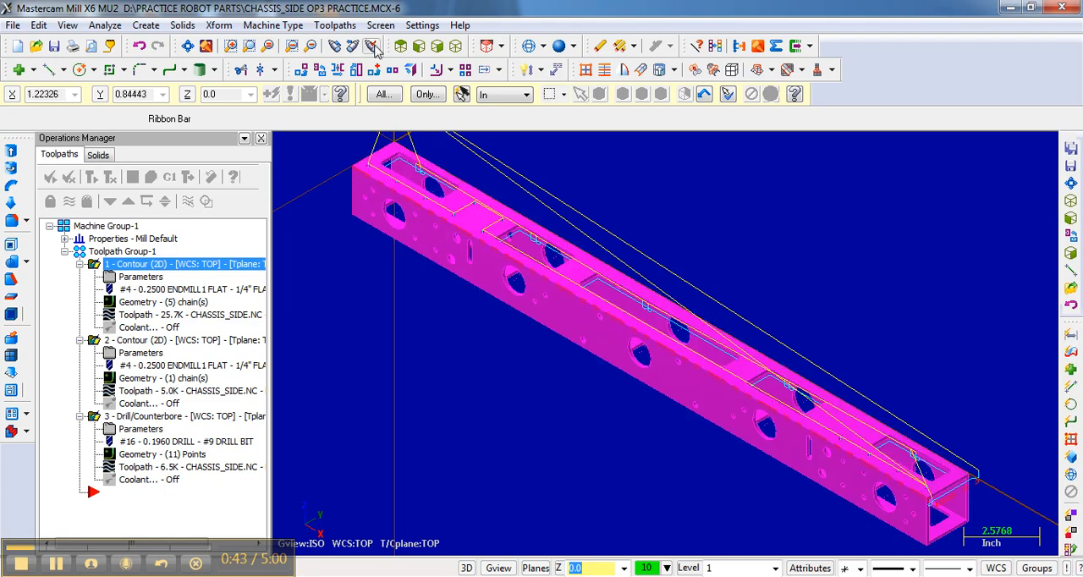
mouse_move(318, 16)
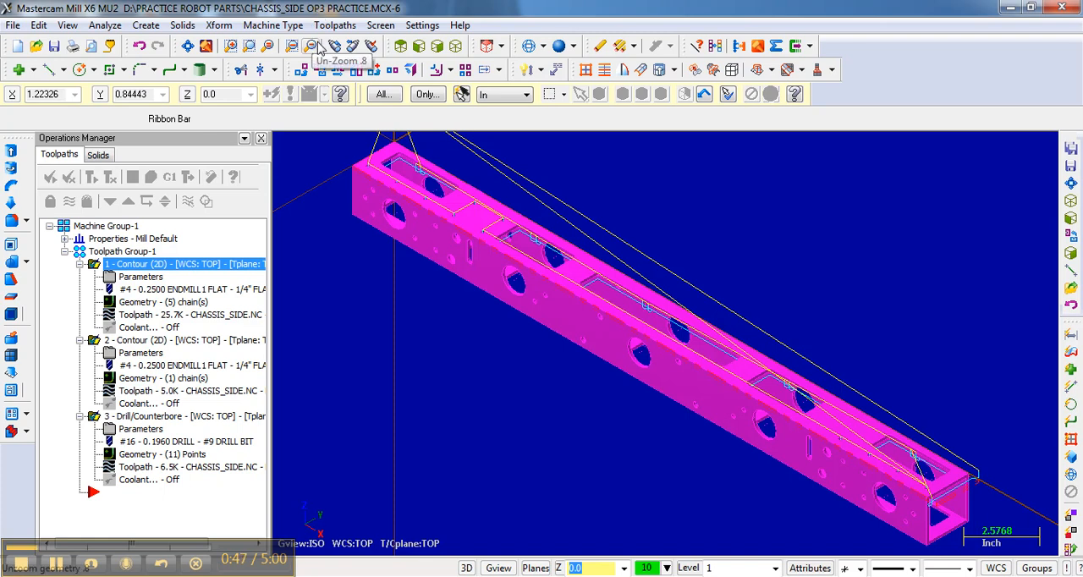
mouse_move(433, 58)
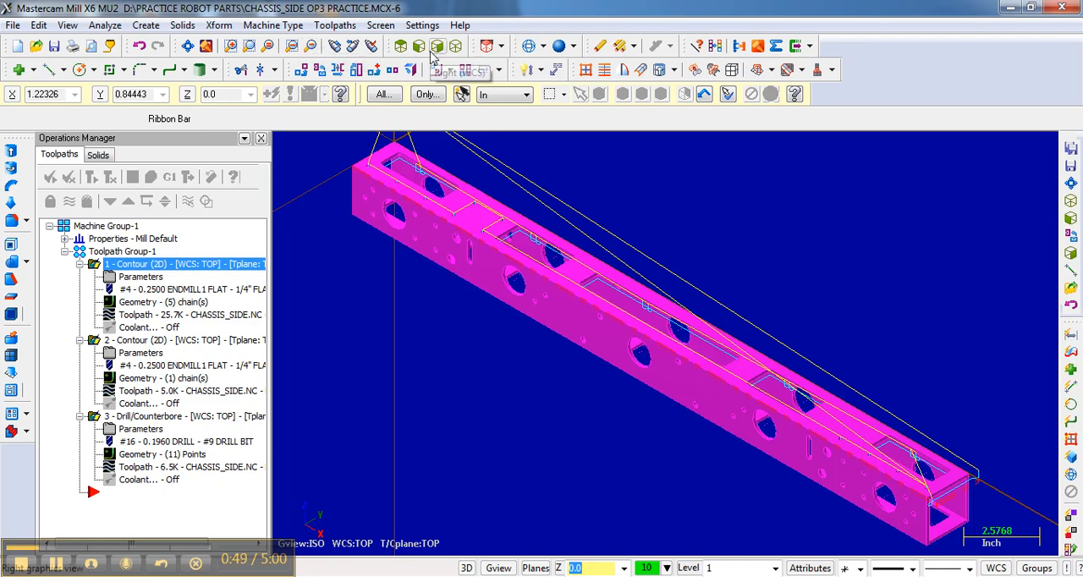
mouse_move(436, 54)
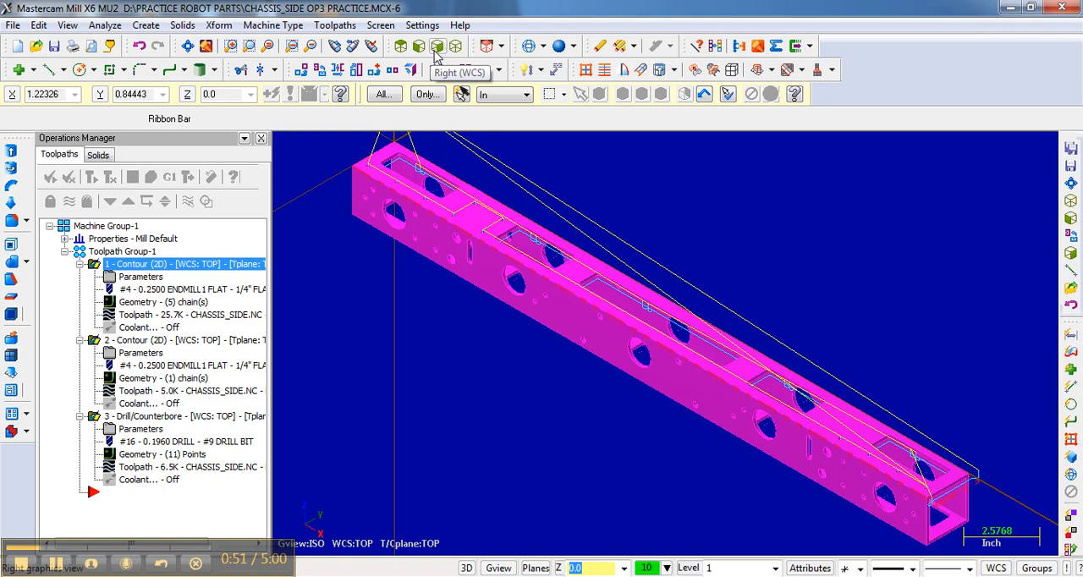
Step: Switch to the Right (WCS) view so the chassis side shows end-on
click(436, 46)
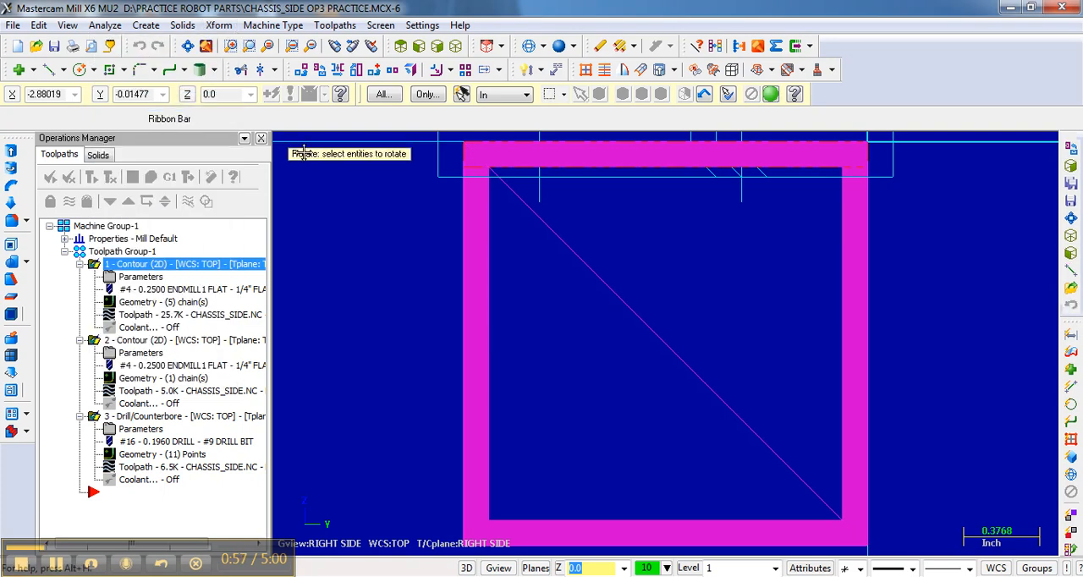
mouse_move(372, 136)
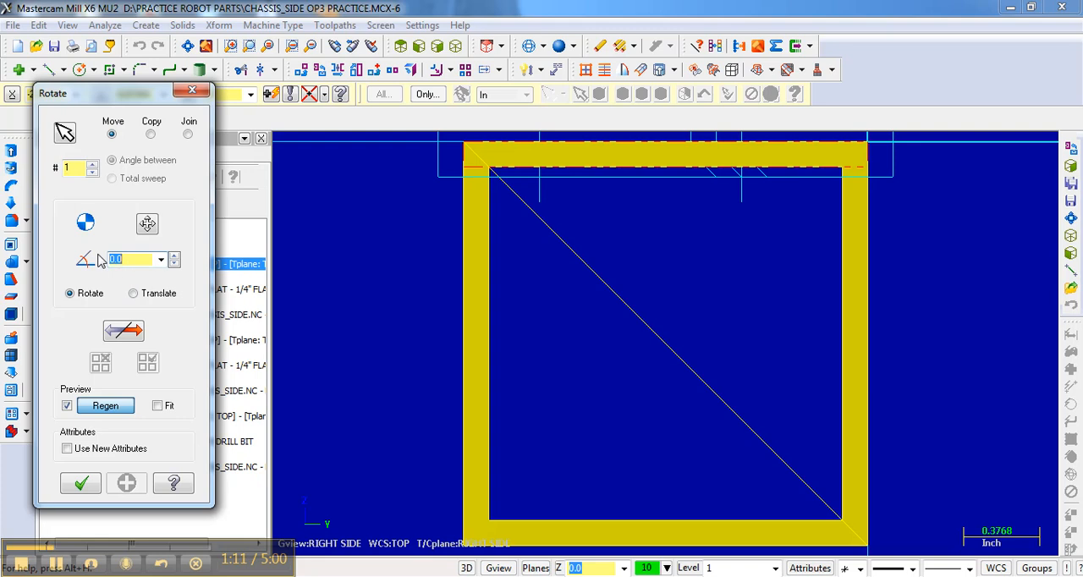
Step: Rotate all entities -90 degrees about the tube's centre point
text(-90)
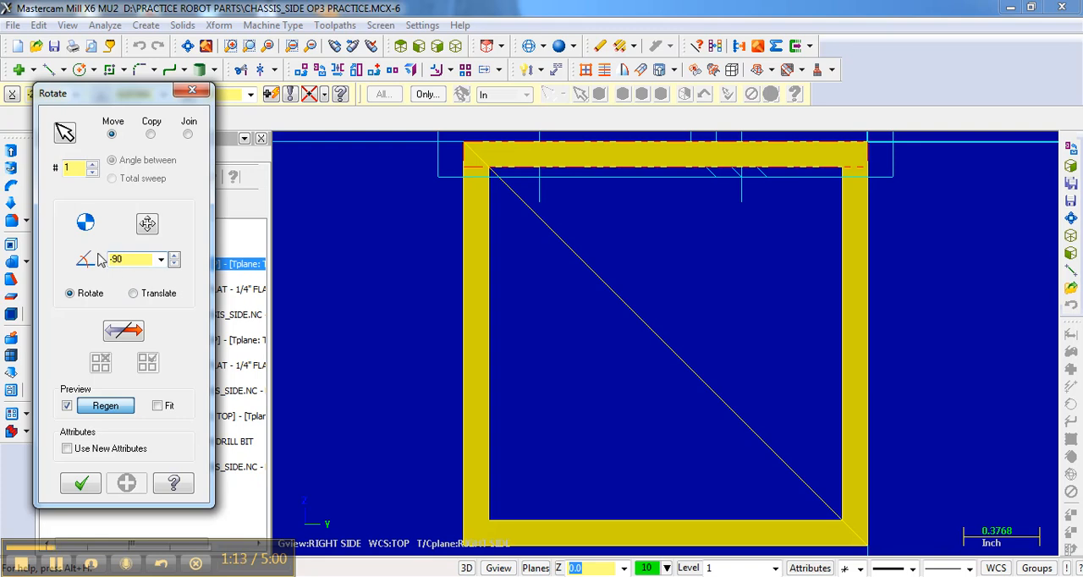
mouse_move(147, 223)
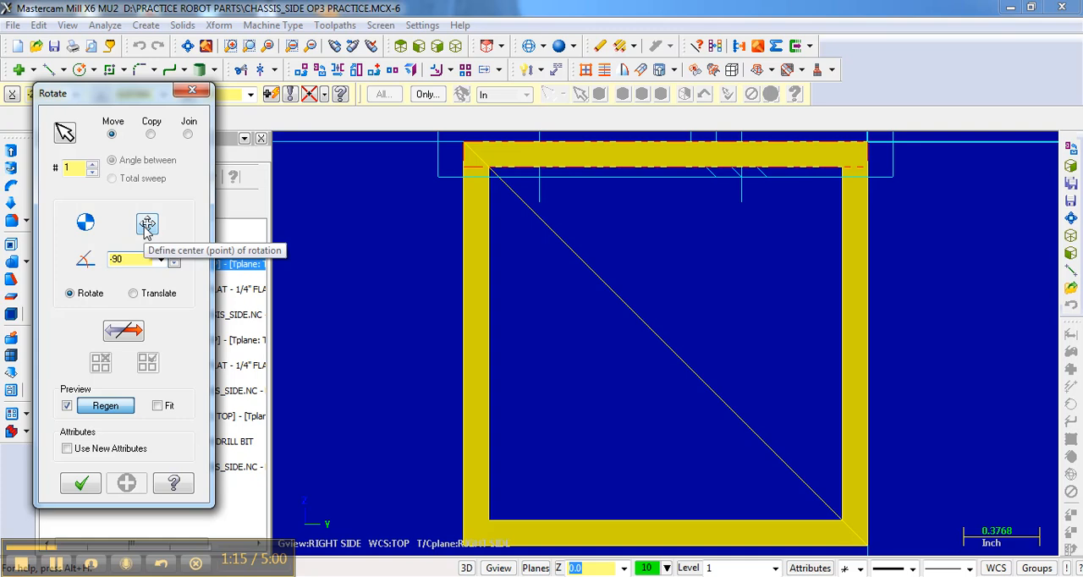
click(147, 223)
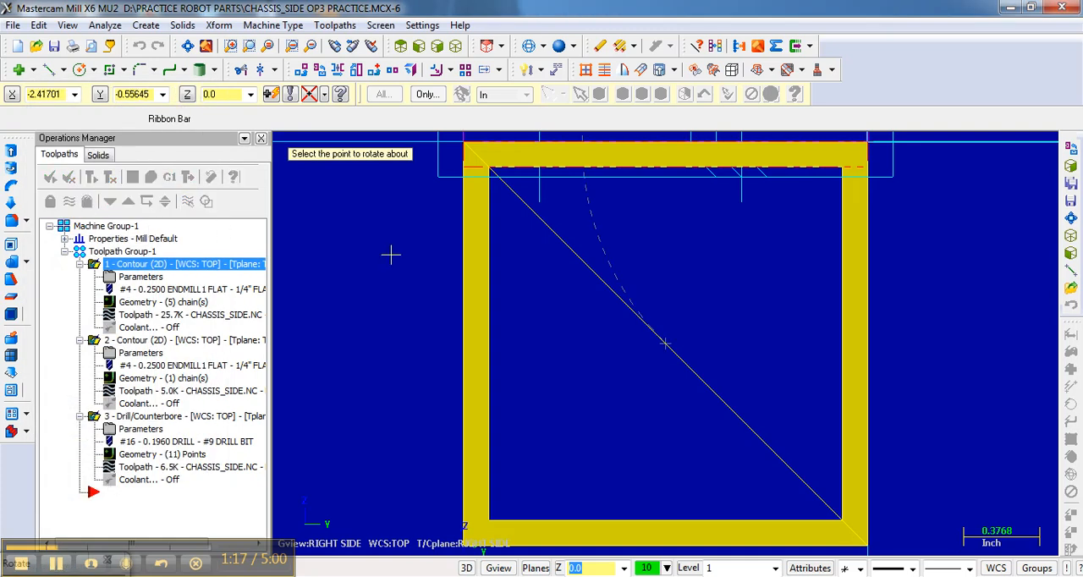
mouse_move(668, 338)
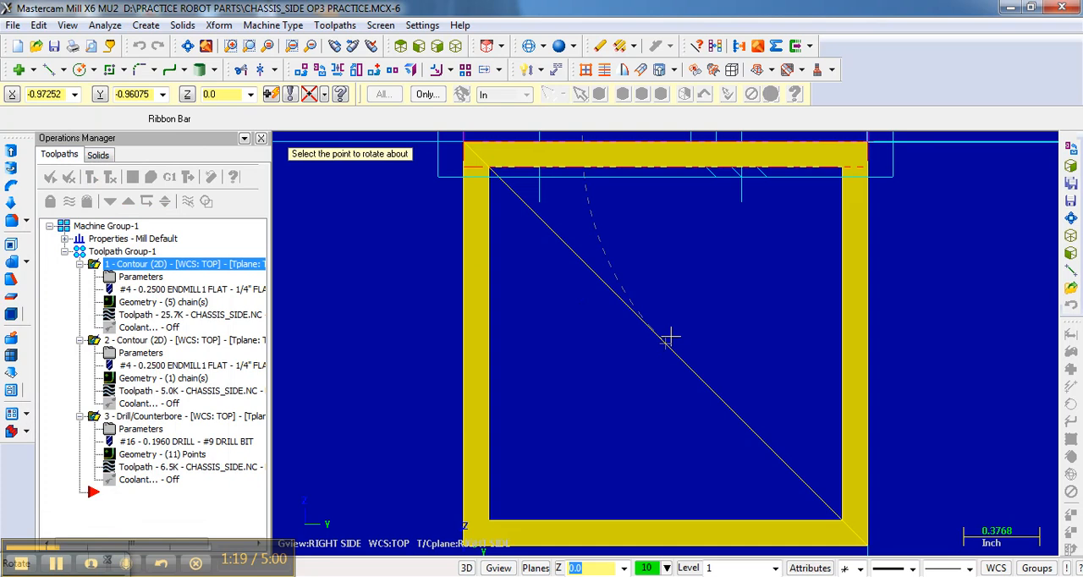
click(667, 338)
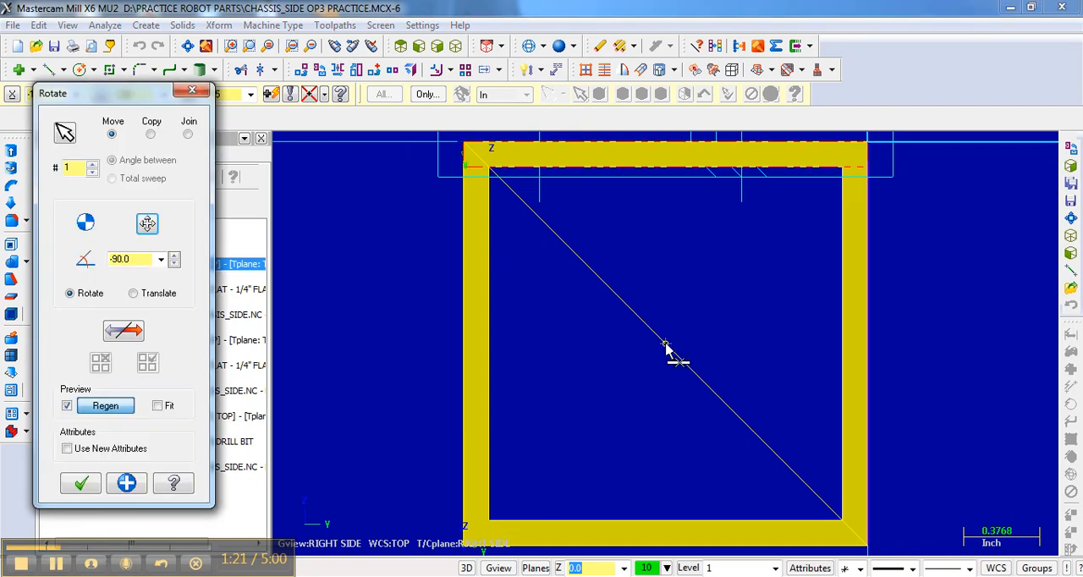
mouse_move(664, 333)
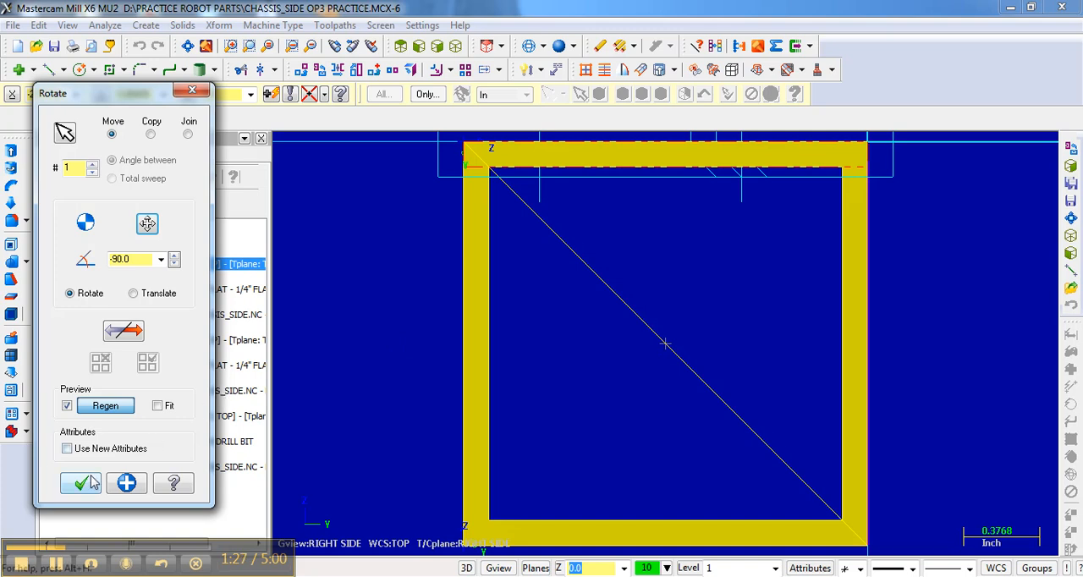
click(81, 483)
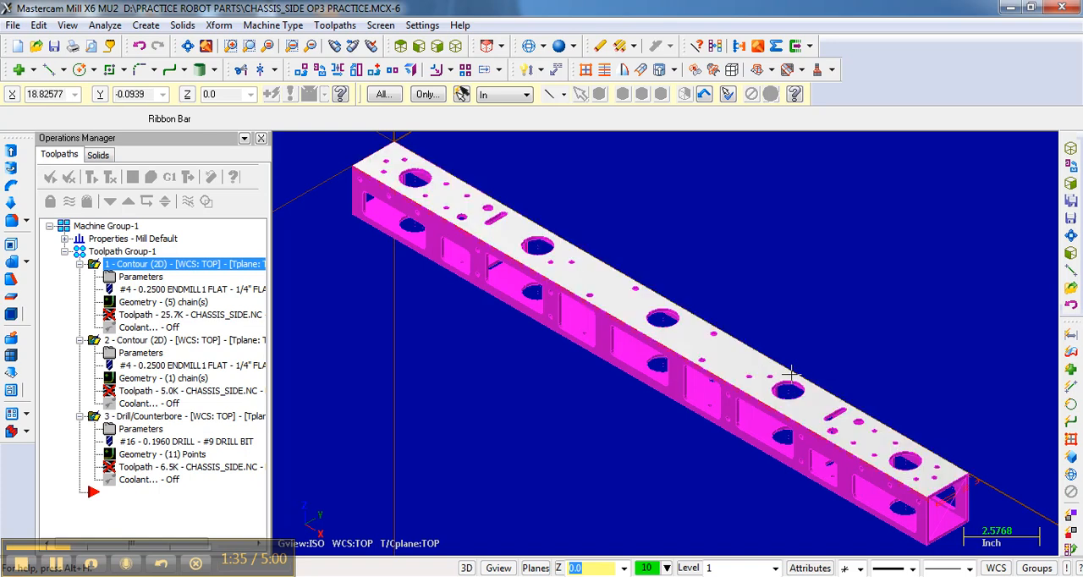
mouse_move(482, 218)
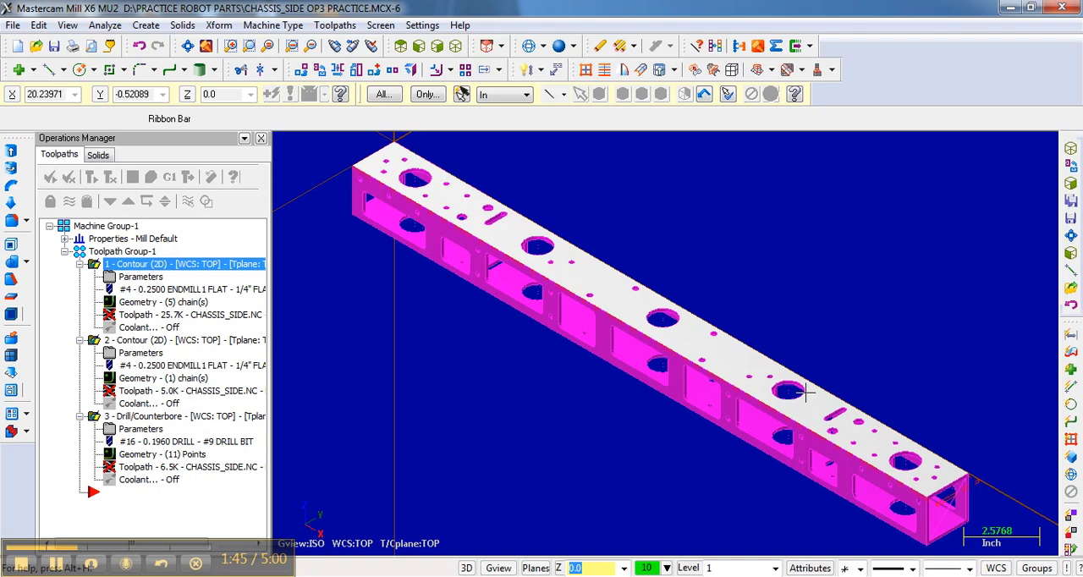
mouse_move(707, 359)
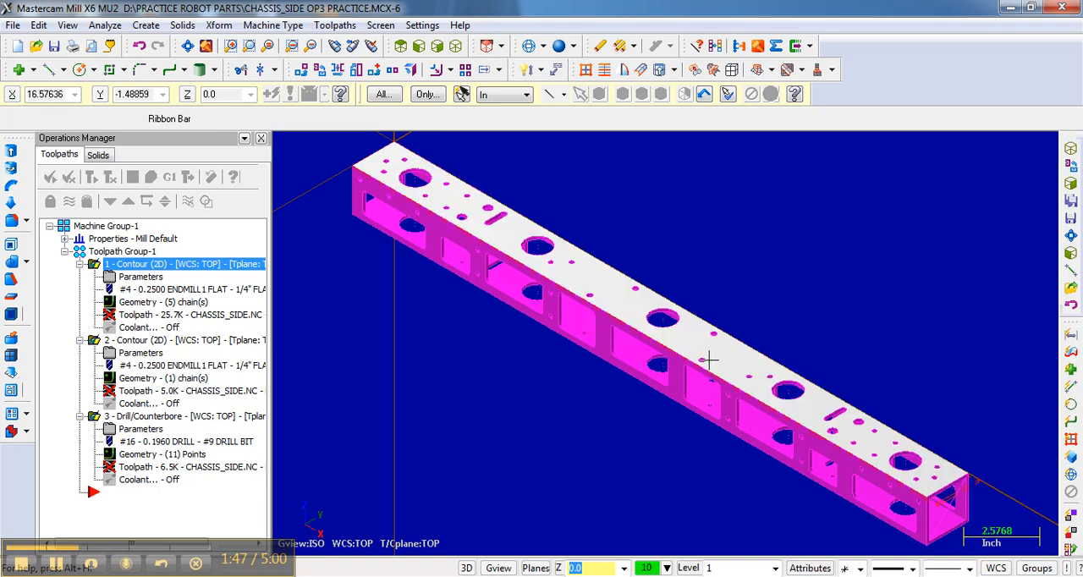
mouse_move(669, 335)
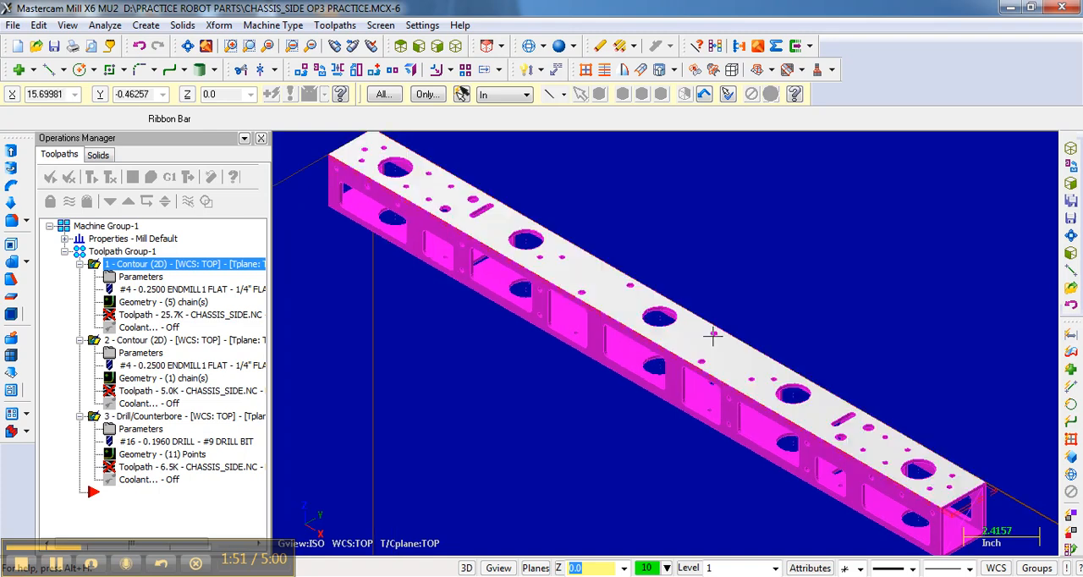
Step: Zoom and pan in isometric view to inspect the holes on the top face
scroll(up, 3)
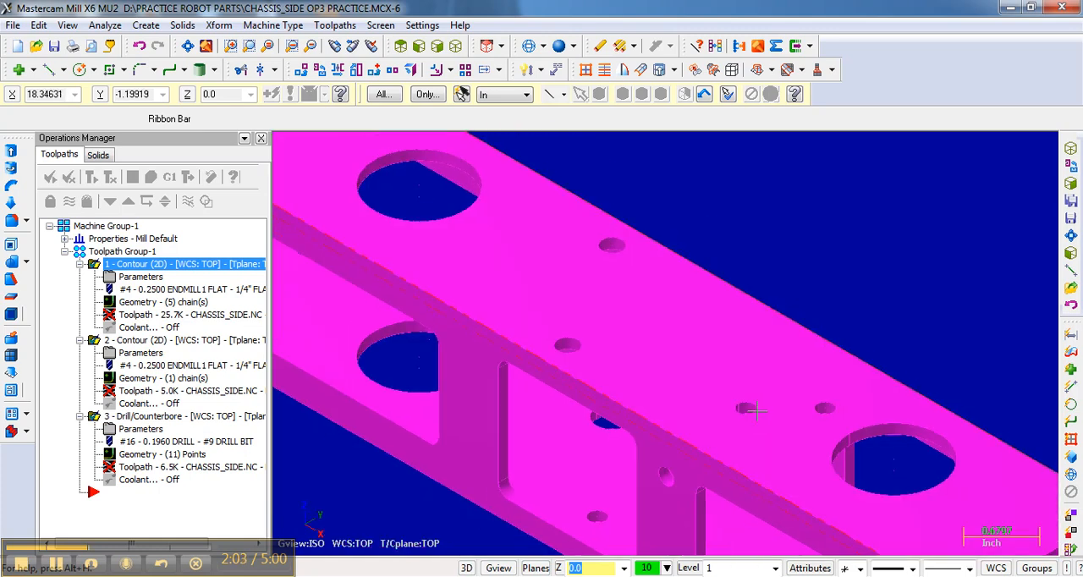
drag(752, 409, 657, 296)
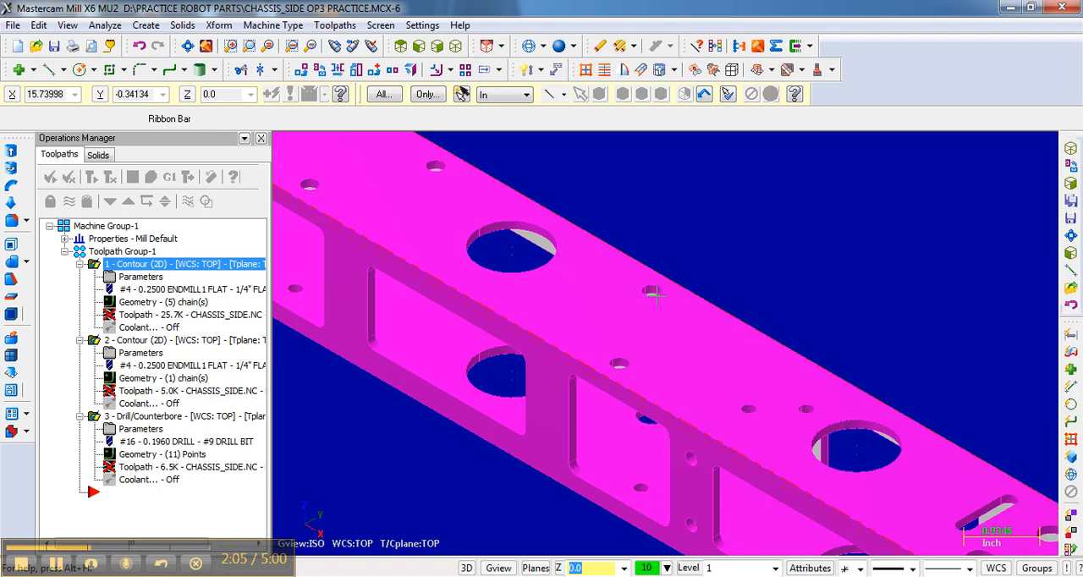
mouse_move(653, 294)
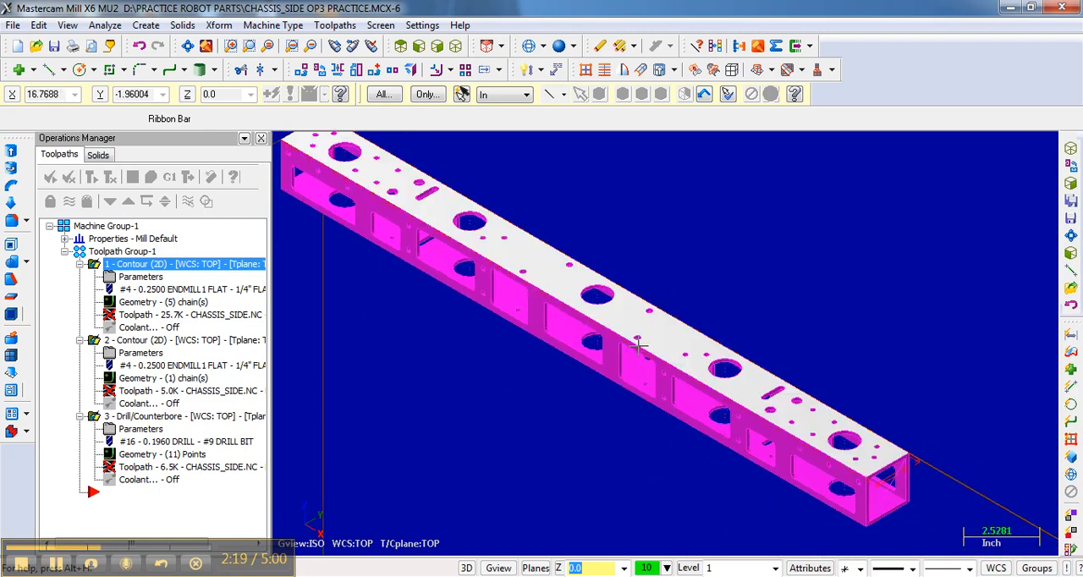
mouse_move(516, 250)
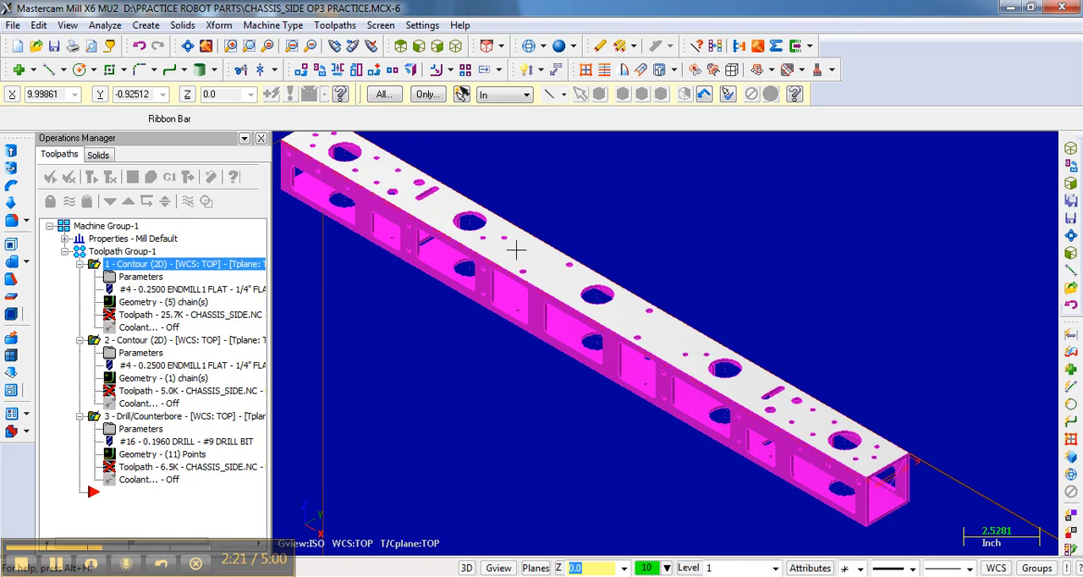